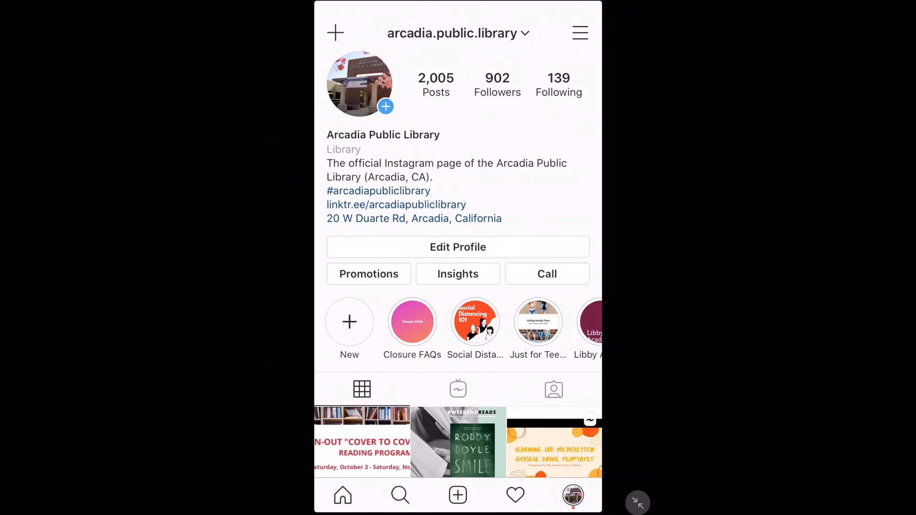
- Open the library account's Insights and scroll to the Most Active Times chart for Sundays
left_click(458, 274)
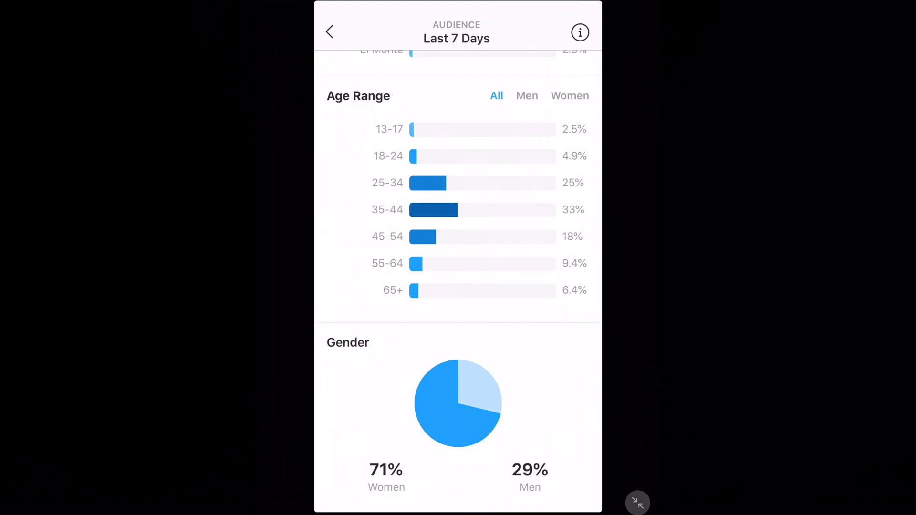
scroll("down", 3)
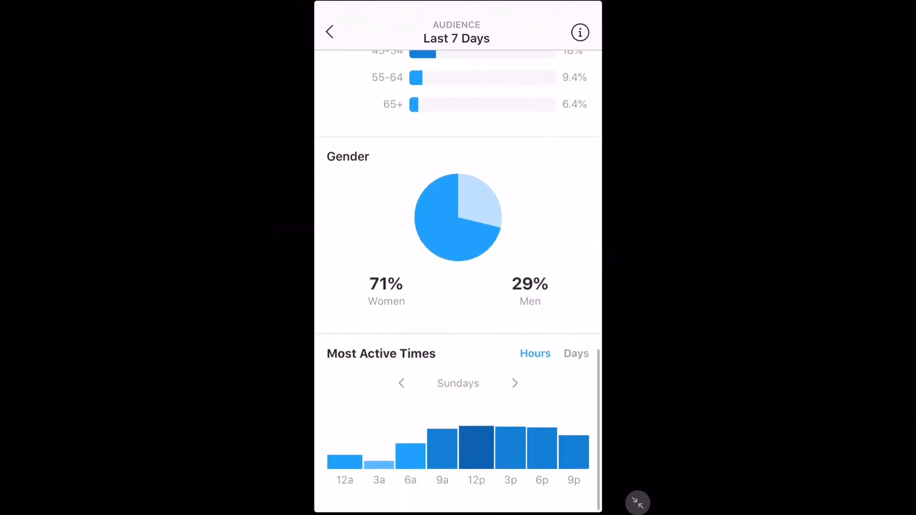
scroll("down", 3)
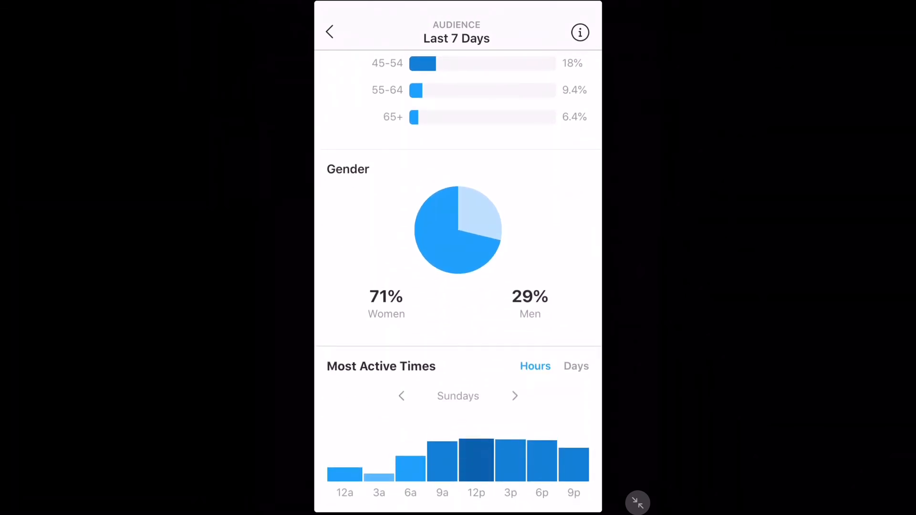